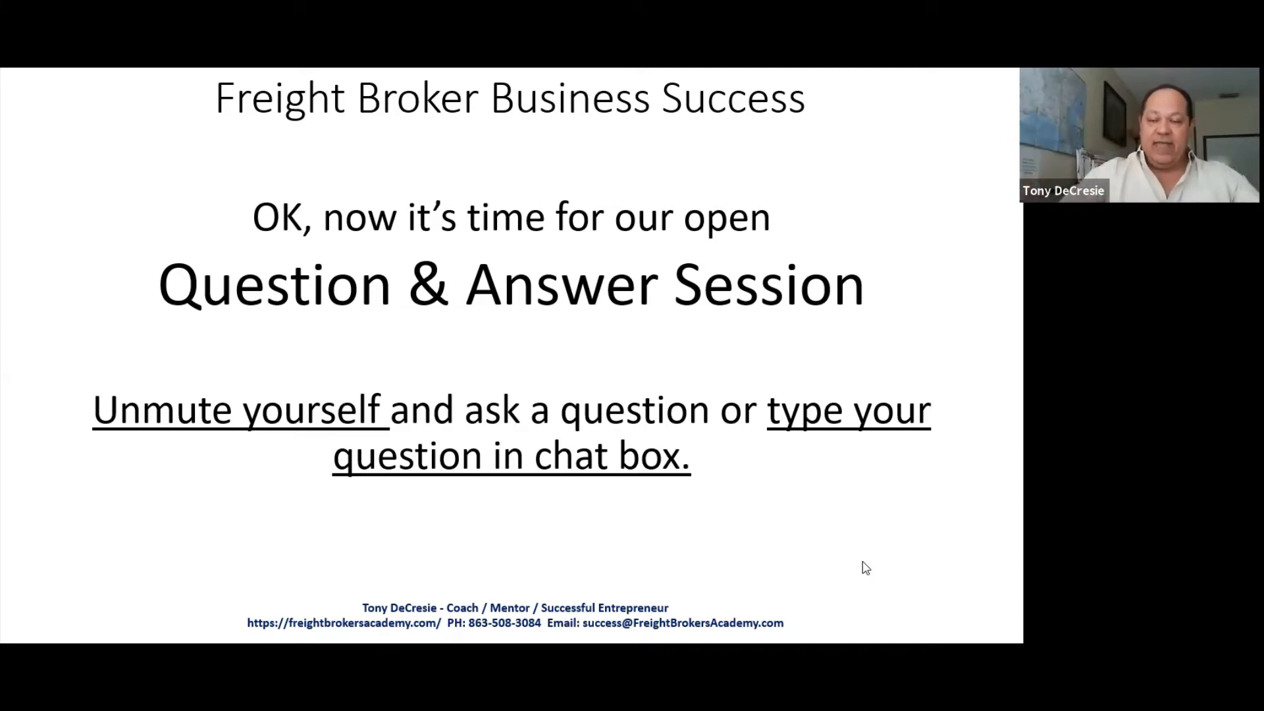
- Switch from the PowerPoint Q&A slide to the ABC Transport & Logistics carrier profile in Word
key(alt+tab)
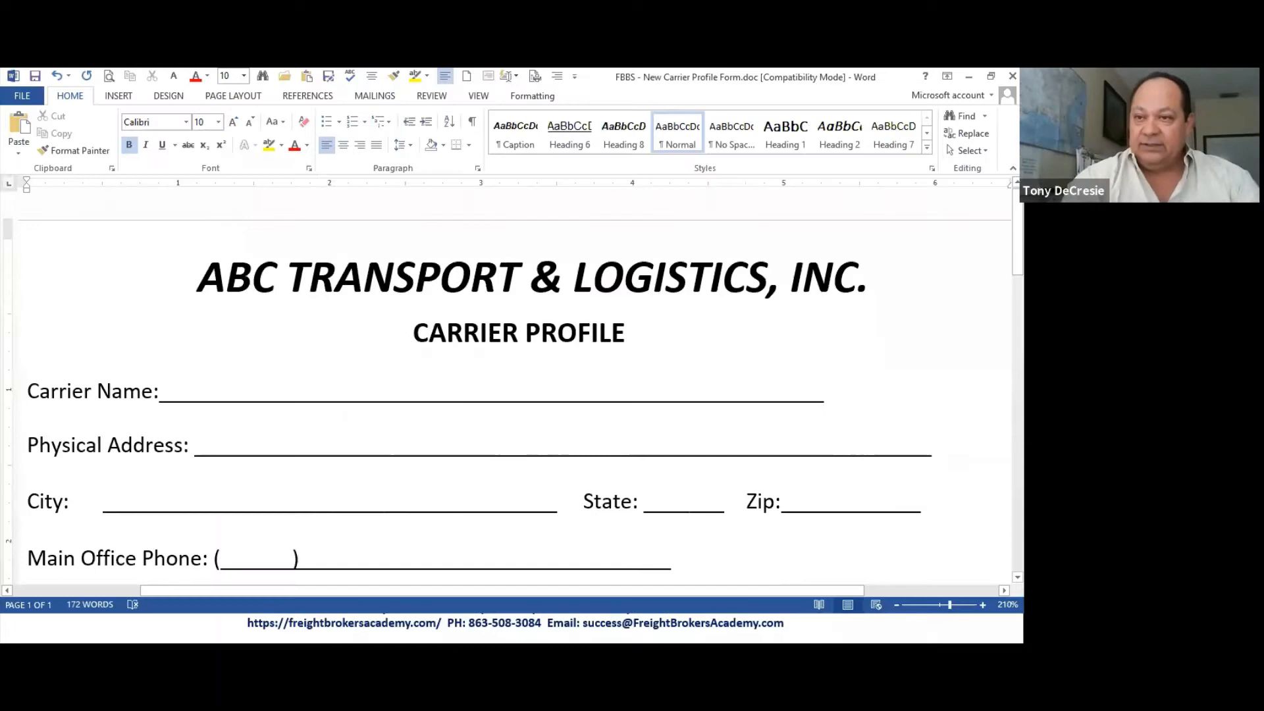
- Scroll past the contact and equipment tables to the Apportioned Lanes states list
scroll(down, 3)
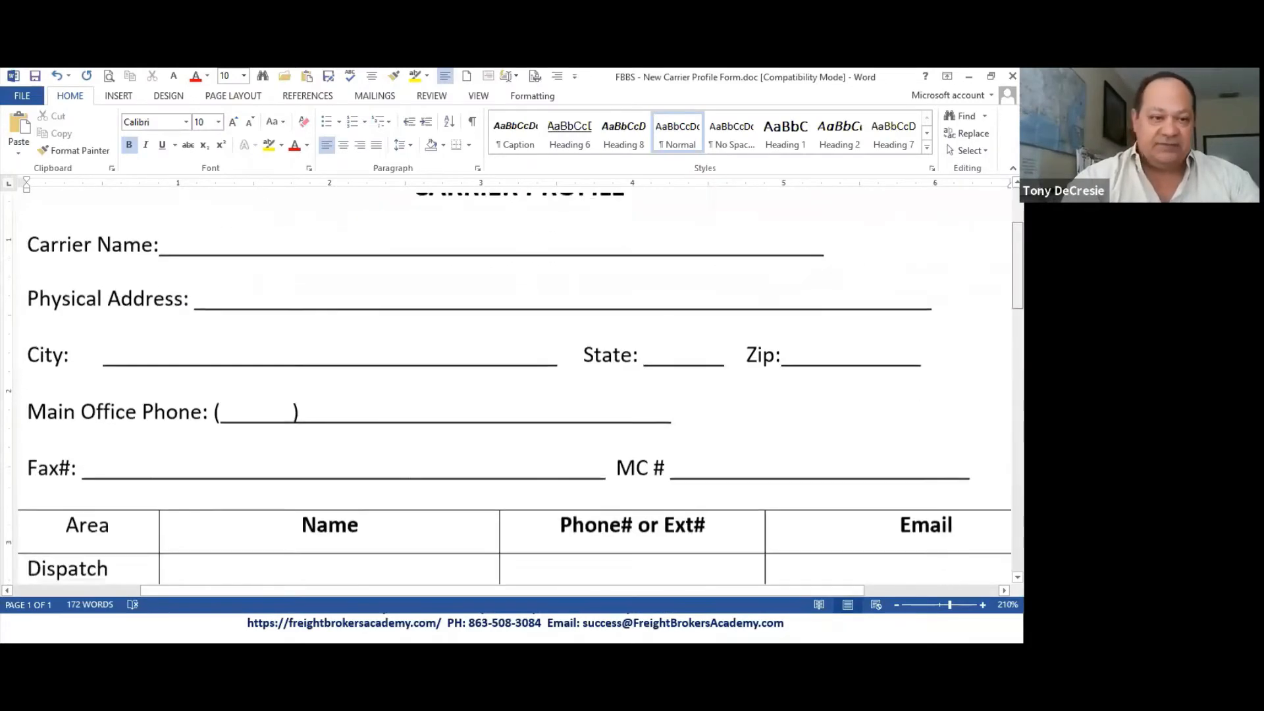
scroll(down, 3)
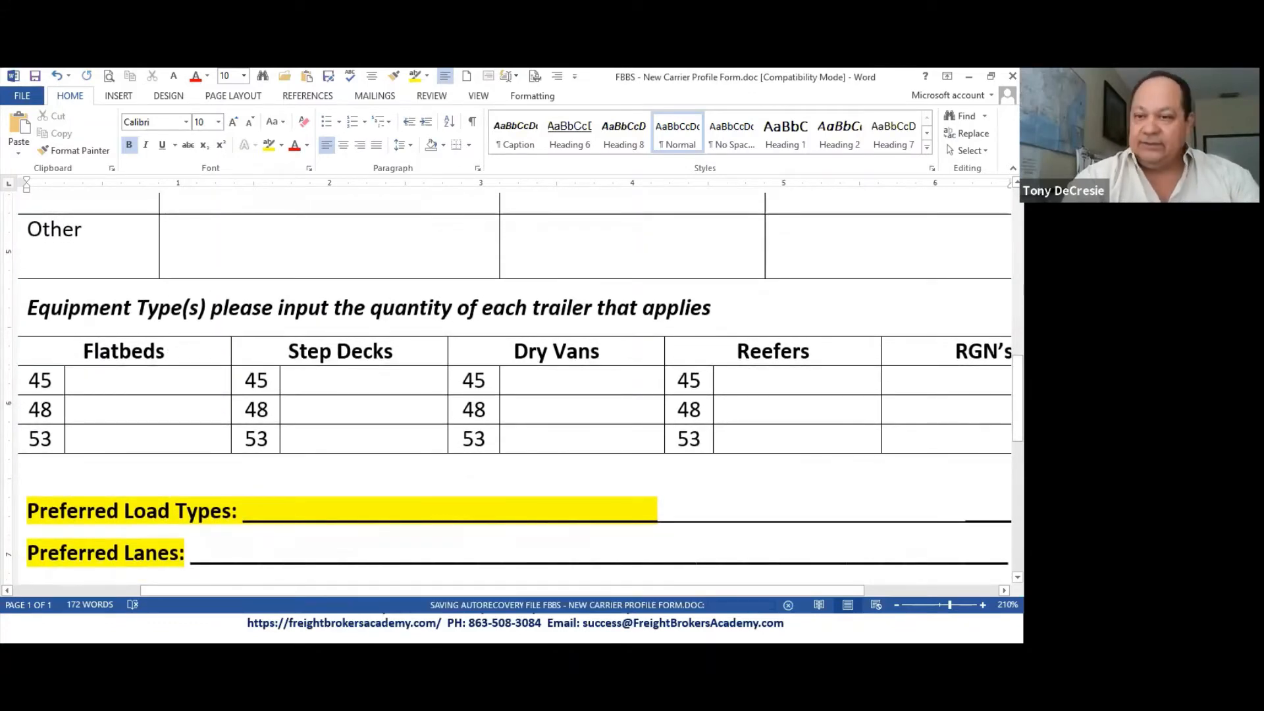
scroll(down, 3)
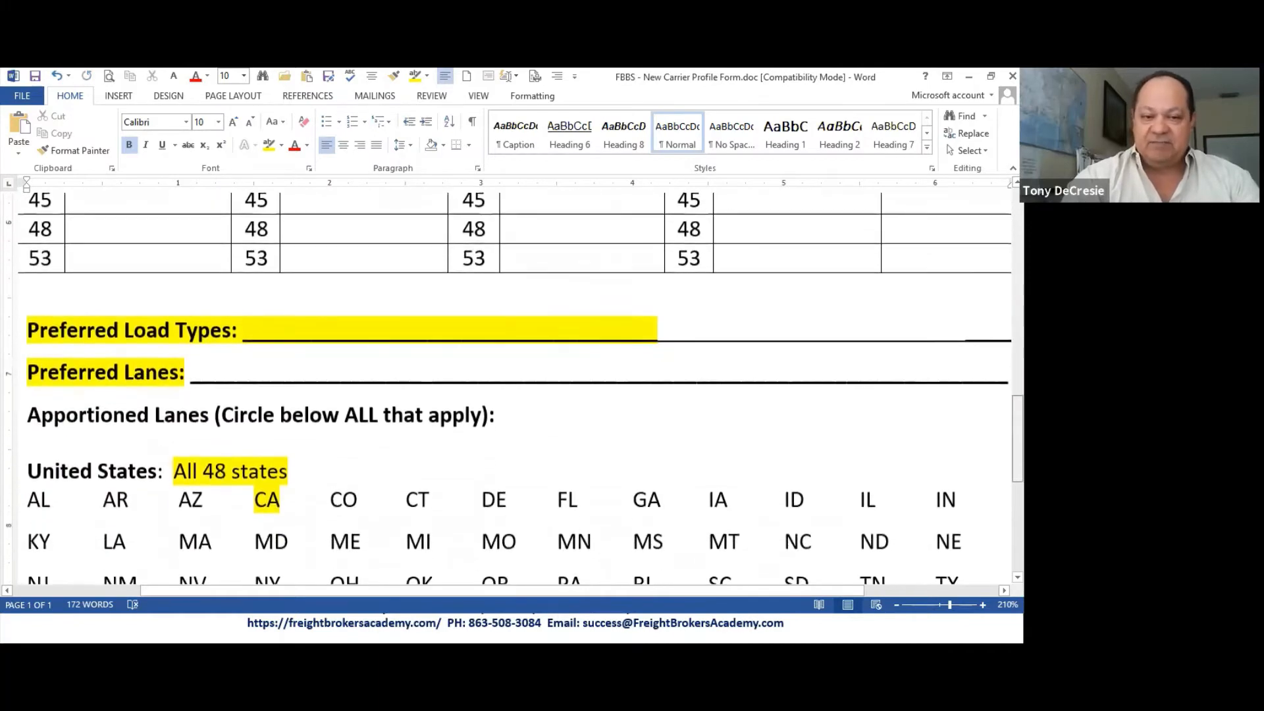
scroll(down, 3)
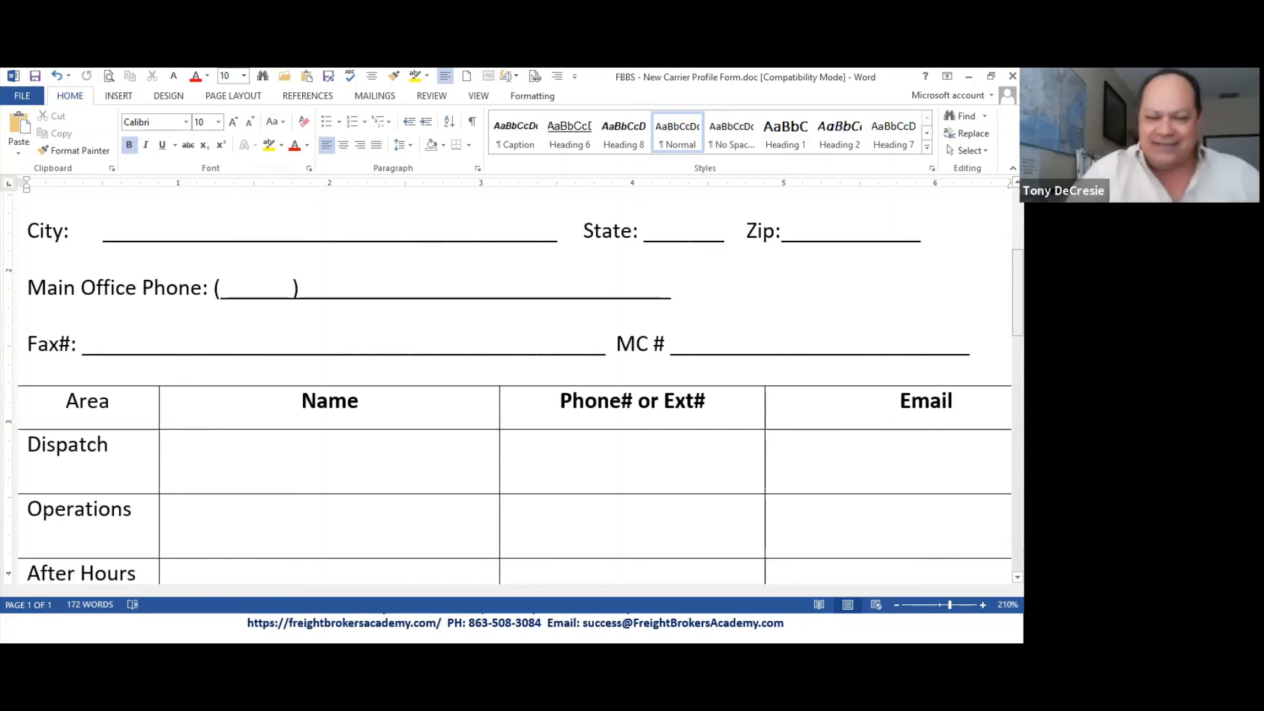
- Scroll to show the Dispatch-through-Other contact rows and the Equipment Type(s) heading
scroll(down, 3)
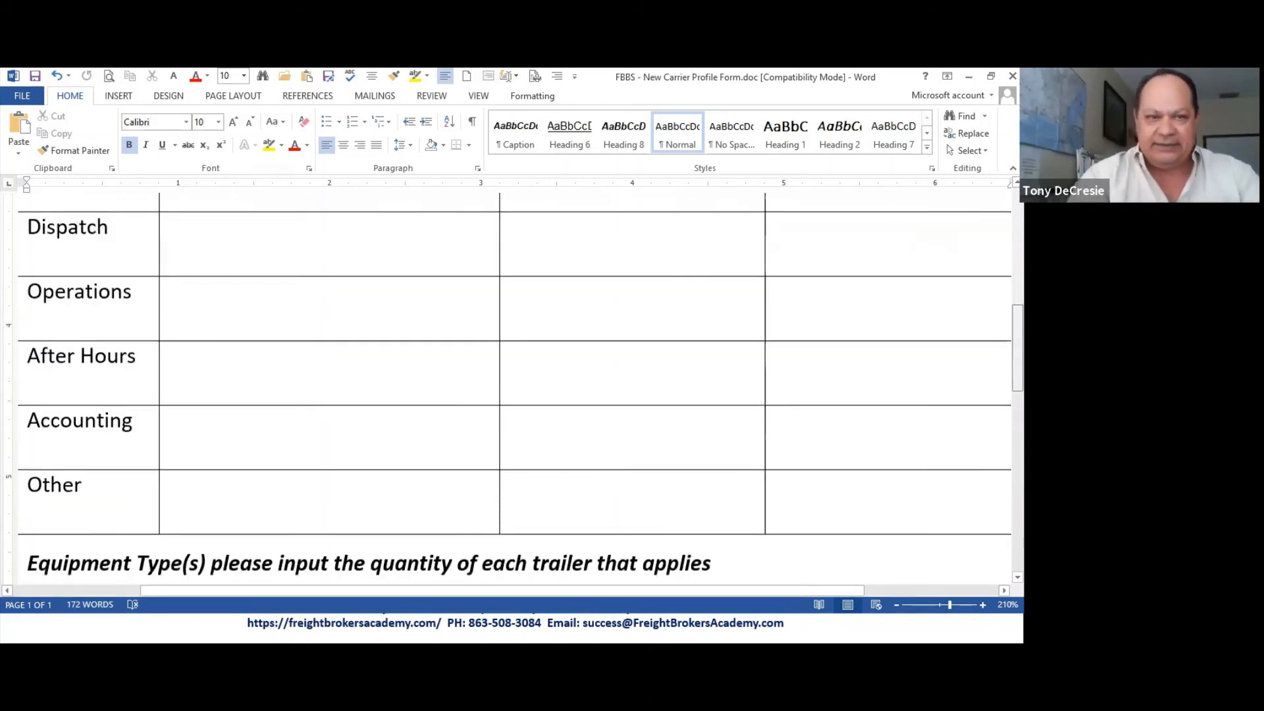